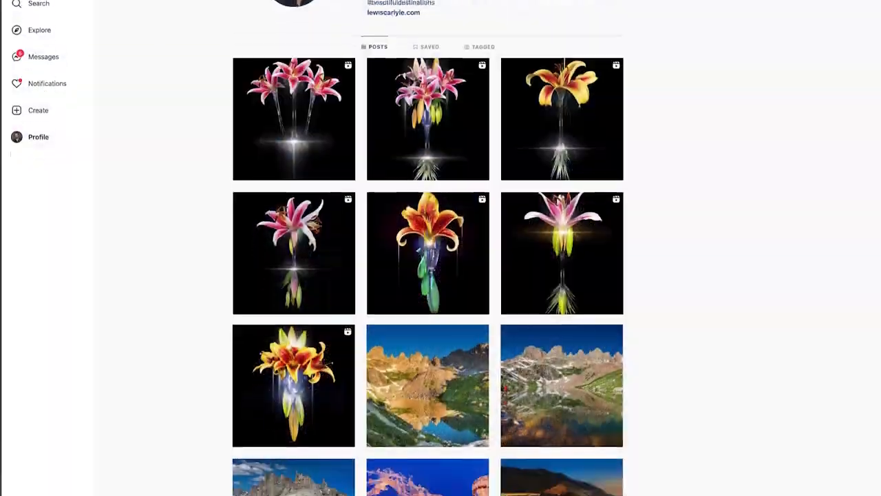
Step: Scroll down the photographer's site to the gallery of black-framed prints on a gray wall
{"action": "scroll", "scroll_direction": "down", "scroll_amount": 3}
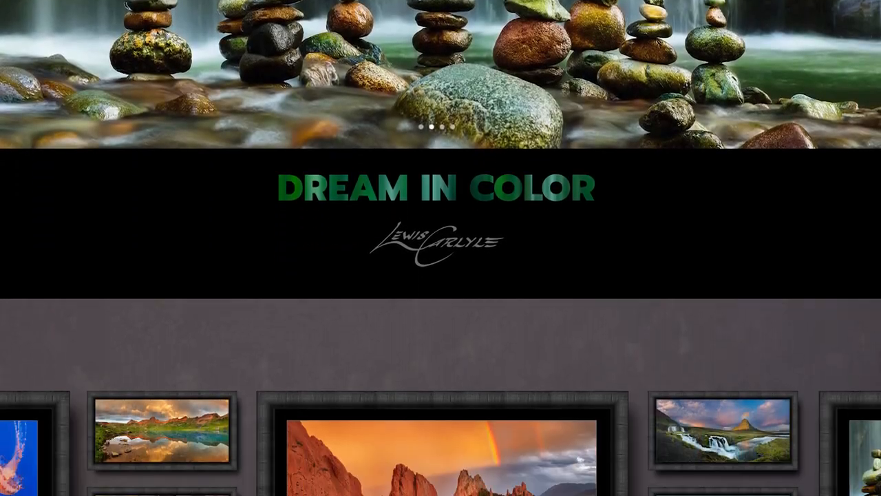
{"action": "scroll", "scroll_direction": "down", "scroll_amount": 3}
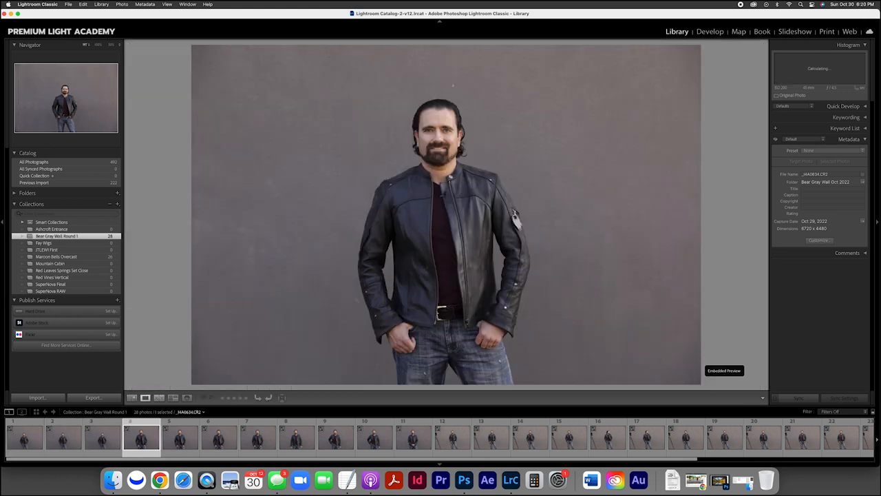
Step: Browse the shoot's portraits, then view the empty gray wall shot large in Loupe view
{"action": "left_click", "coordinate": [336, 435]}
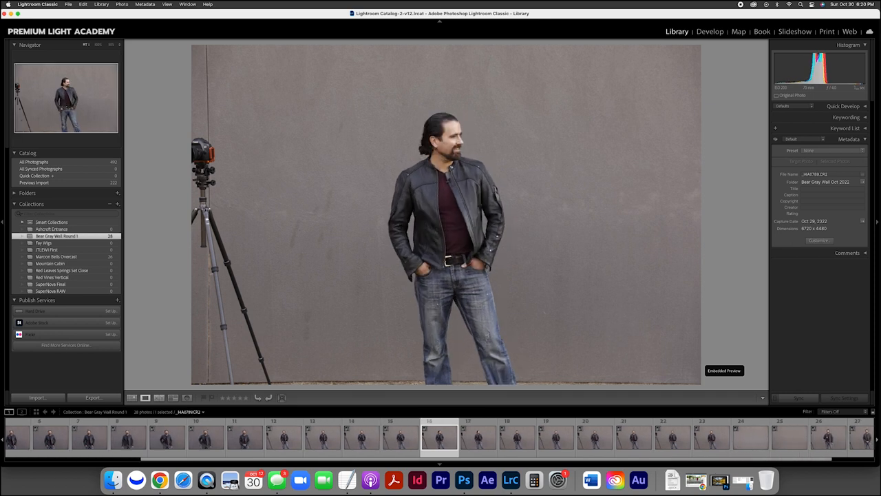
{"action": "left_click", "coordinate": [777, 435]}
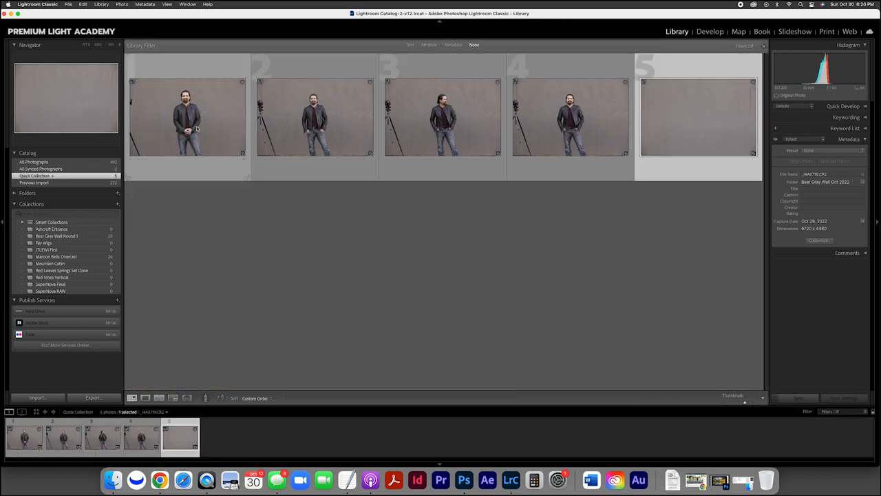
{"action": "left_click", "coordinate": [56, 236]}
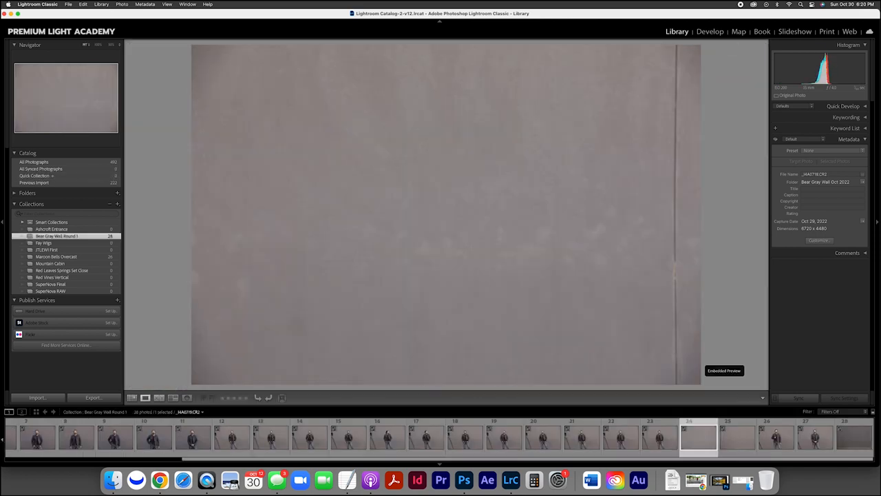
{"action": "left_click", "coordinate": [462, 479]}
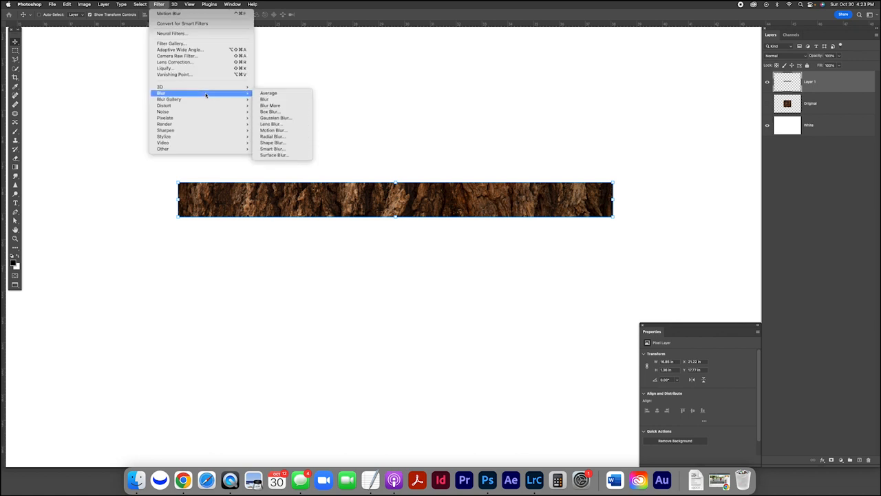
{"action": "mouse_move", "coordinate": [273, 137]}
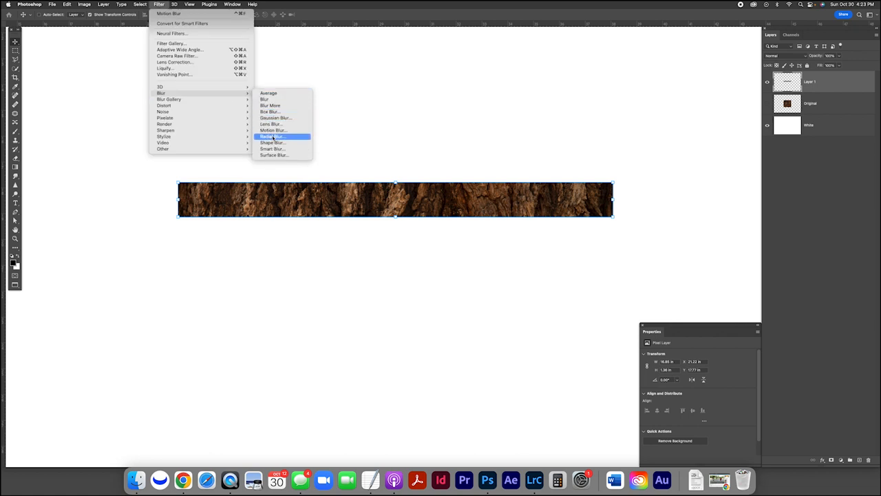
Step: Apply a horizontal Motion Blur to the bark strip, turning it into streaked wood grain
{"action": "left_click", "coordinate": [273, 130]}
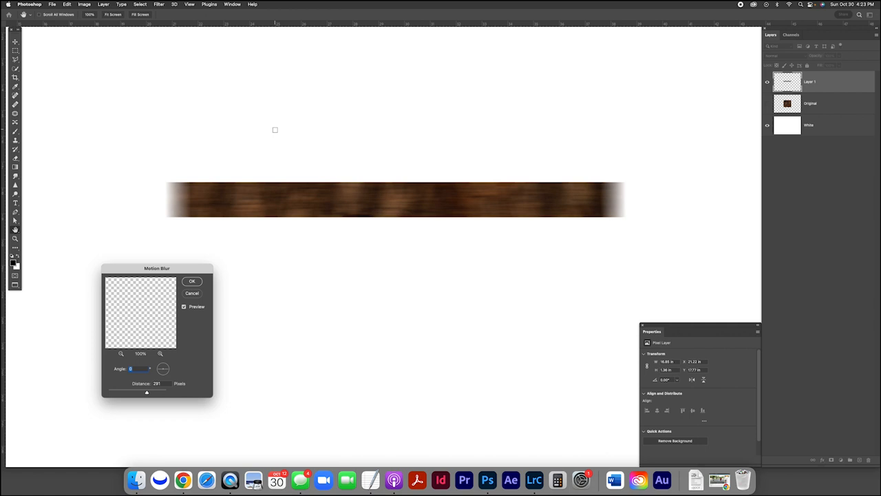
{"action": "mouse_move", "coordinate": [132, 362]}
{"action": "type", "text": "90"}
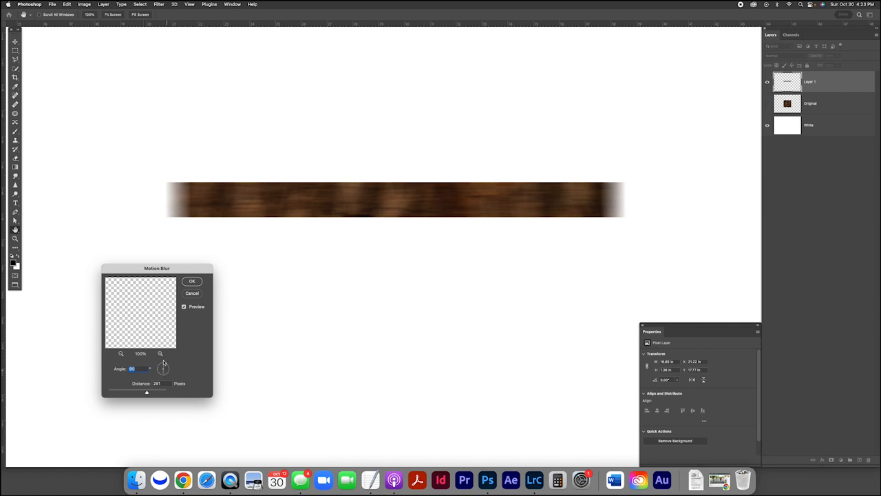
{"action": "left_click_drag", "start_coordinate": [146, 369], "coordinate": [163, 369]}
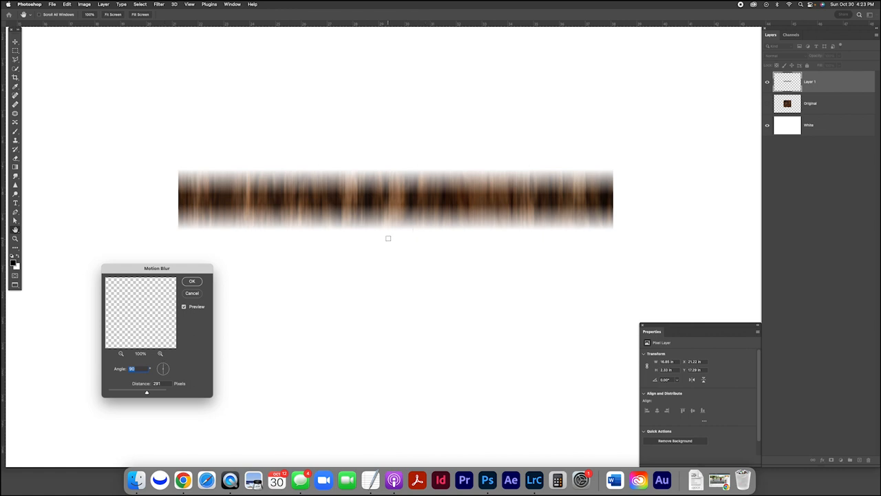
{"action": "left_click", "coordinate": [193, 281]}
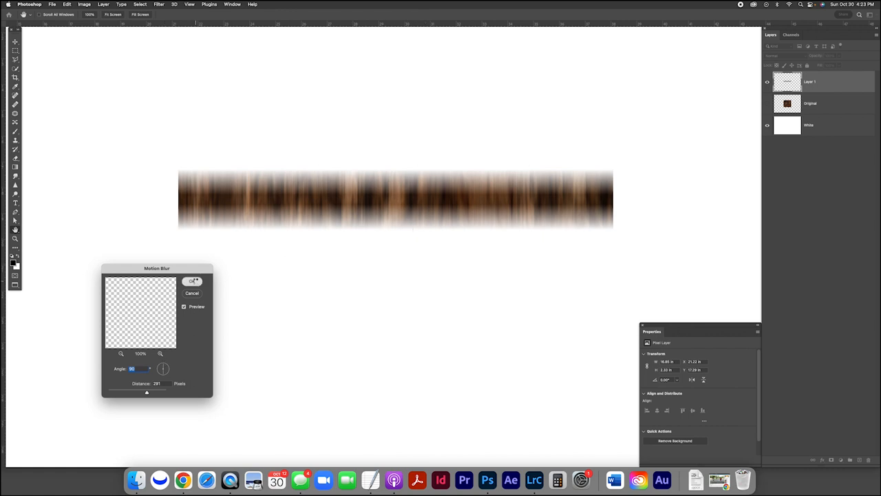
{"action": "left_click", "coordinate": [192, 281]}
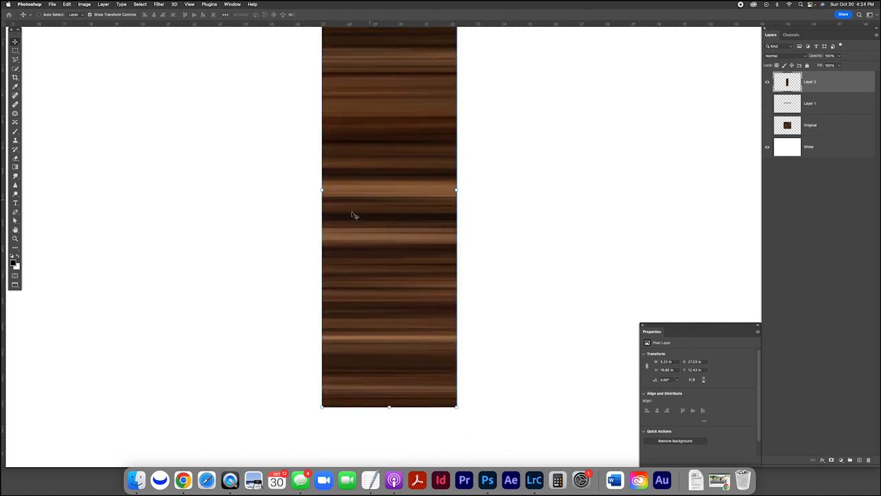
{"action": "mouse_move", "coordinate": [402, 208]}
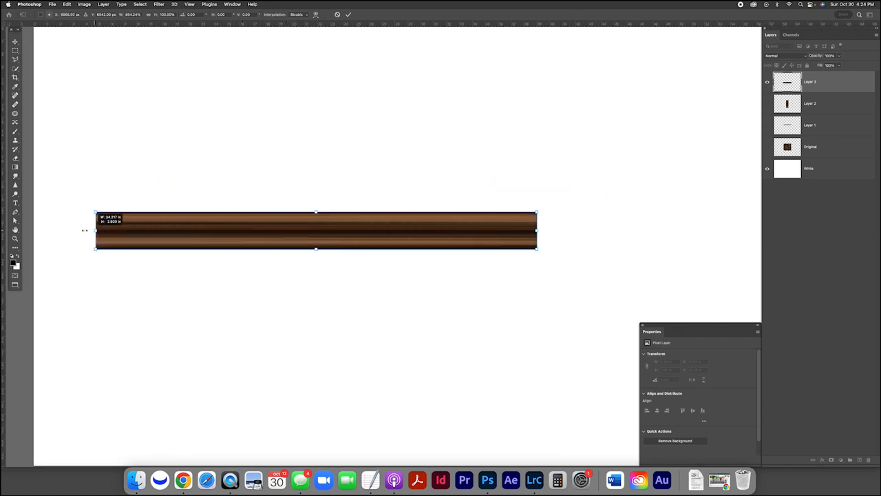
Step: Stretch the wood-grain strip with Free Transform into a long horizontal frame rail
{"action": "left_click_drag", "start_coordinate": [537, 231], "coordinate": [668, 232]}
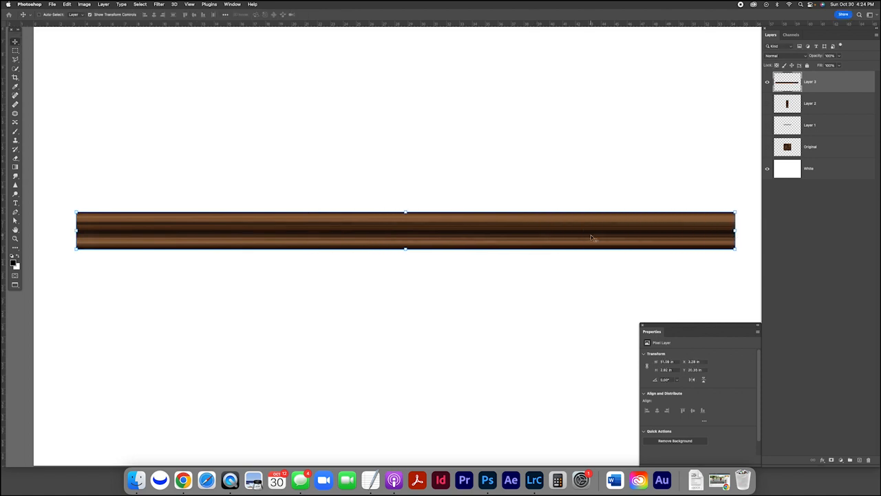
{"action": "left_click_drag", "start_coordinate": [405, 231], "coordinate": [405, 143]}
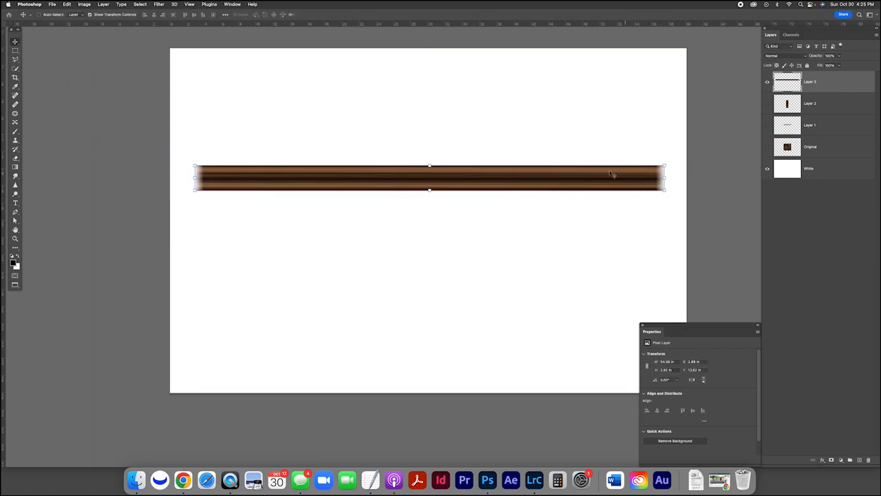
Step: Convert the brown wooden rail to grayscale with a Black & White adjustment layer
{"action": "left_click_drag", "start_coordinate": [429, 178], "coordinate": [429, 116]}
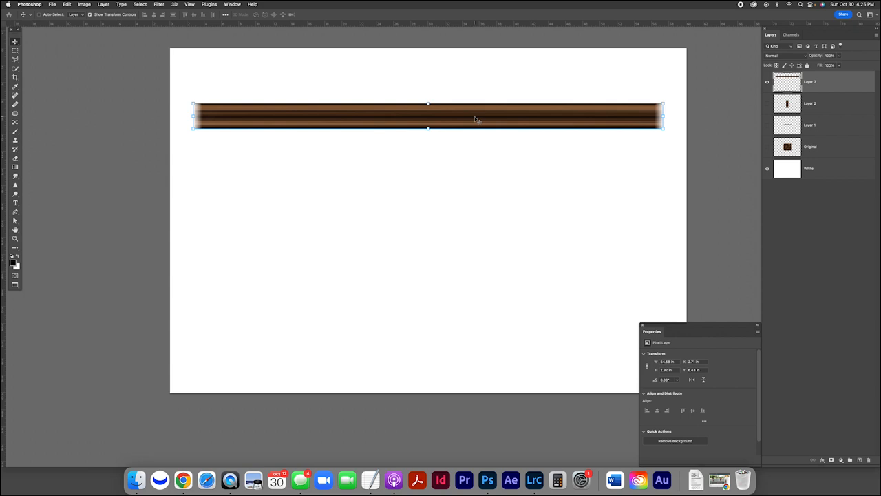
{"action": "mouse_move", "coordinate": [829, 240]}
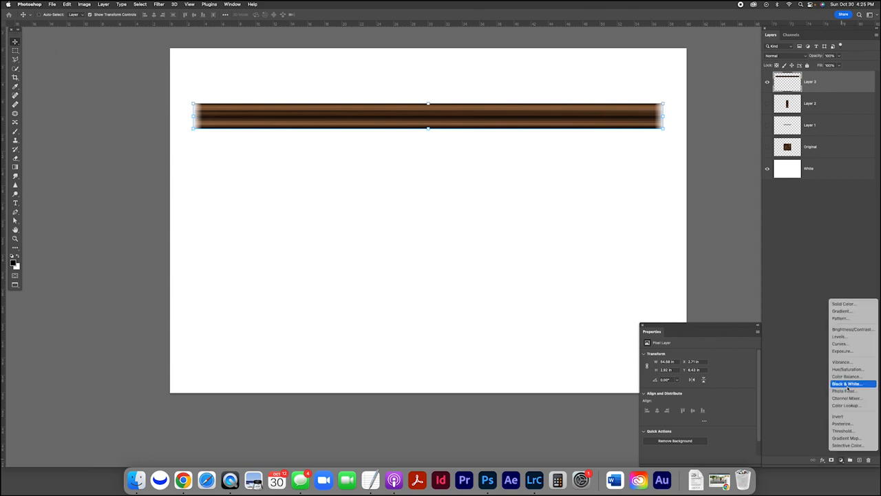
{"action": "left_click", "coordinate": [846, 383]}
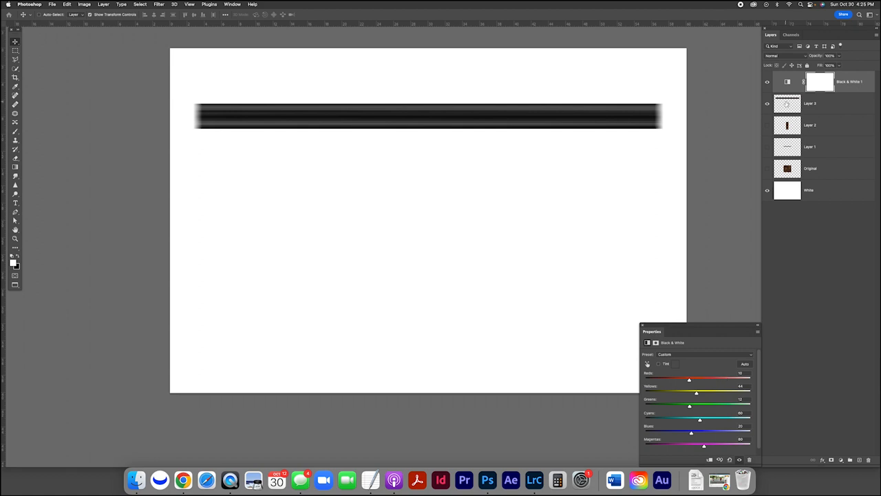
{"action": "left_click", "coordinate": [809, 103]}
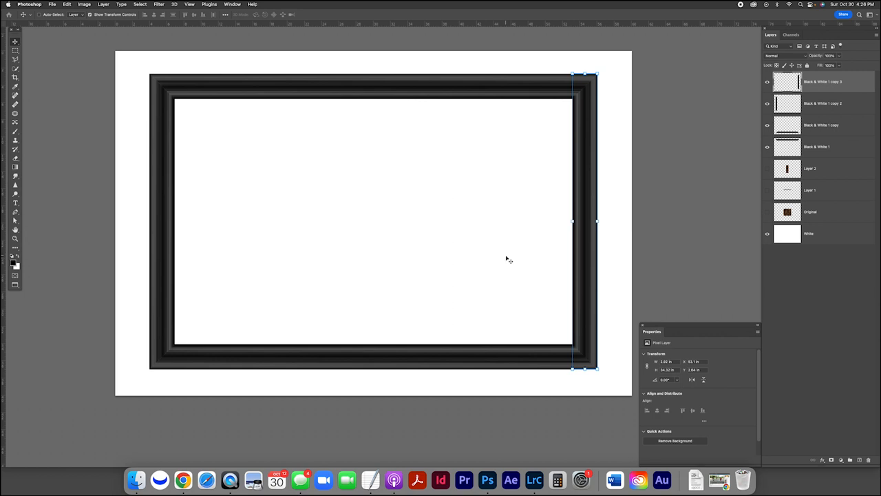
{"action": "mouse_move", "coordinate": [509, 262]}
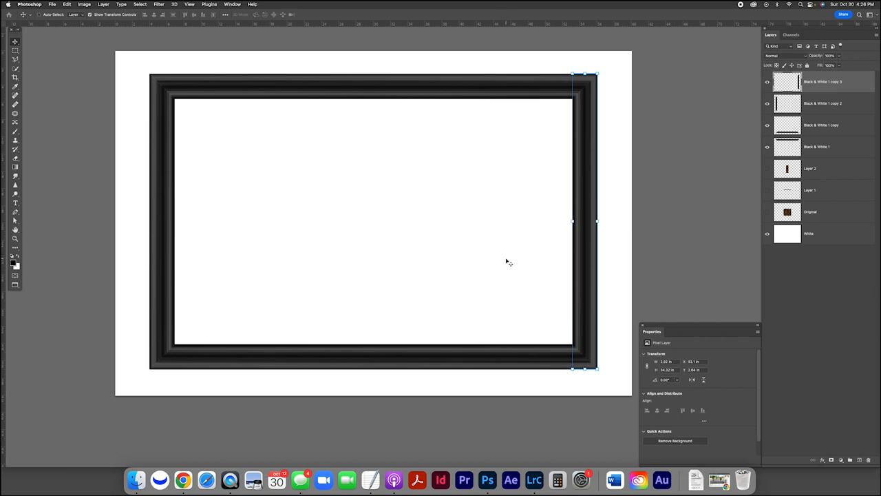
Step: Arrange the strip copies as the four sides of a rectangular gray frame
{"action": "left_click", "coordinate": [819, 168]}
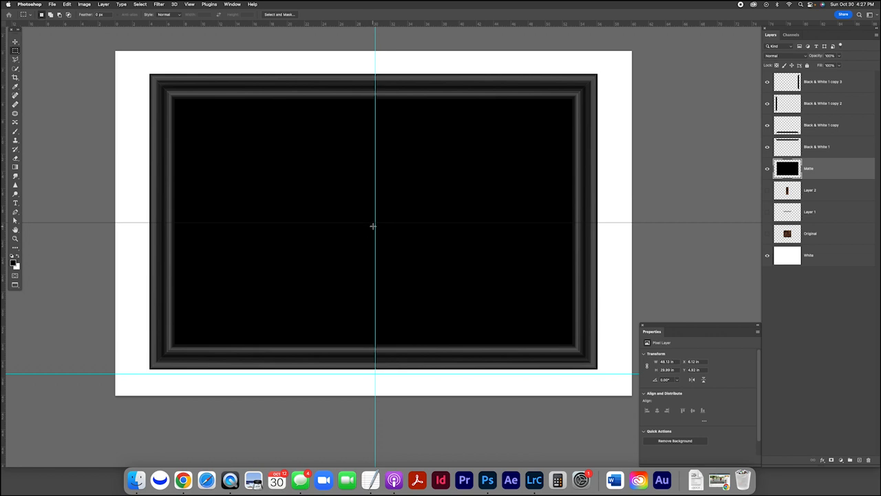
Step: Select a rectangular opening from the centre of the black fill and cut it out as the mat
{"action": "left_click_drag", "start_coordinate": [363, 210], "coordinate": [391, 236]}
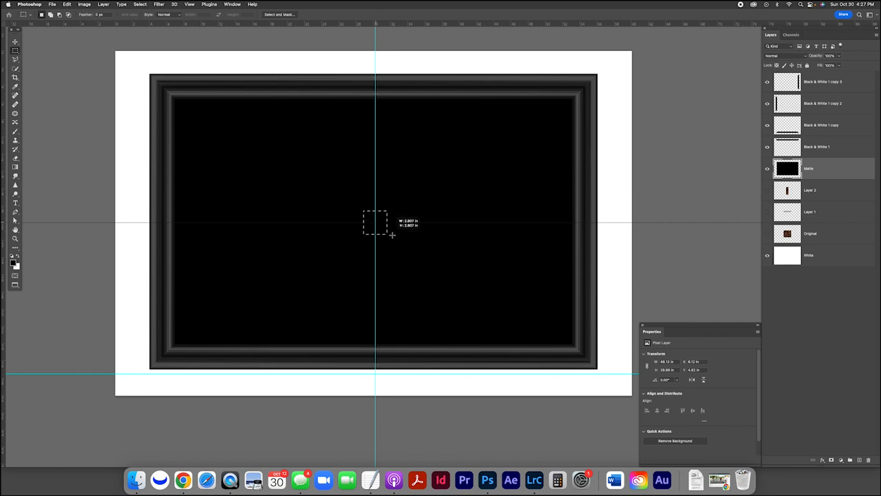
{"action": "left_click_drag", "start_coordinate": [374, 220], "coordinate": [565, 318]}
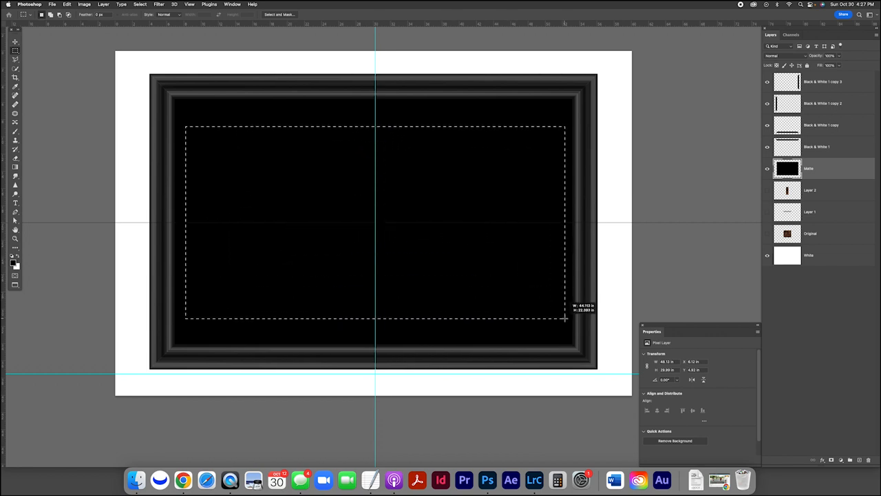
{"action": "left_click_drag", "start_coordinate": [564, 320], "coordinate": [562, 338]}
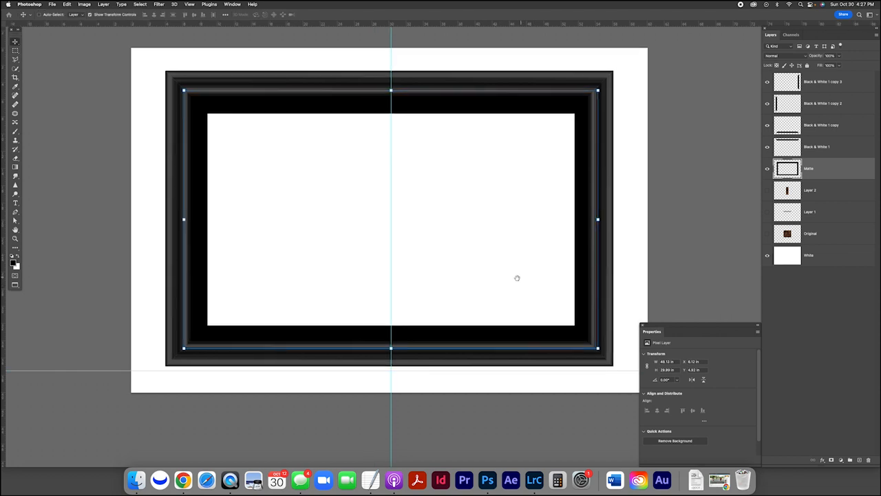
{"action": "mouse_move", "coordinate": [363, 231]}
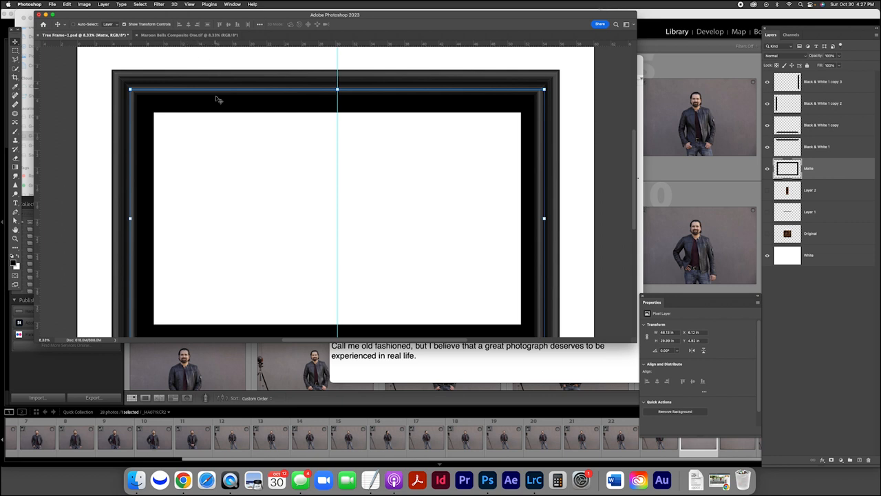
{"action": "left_click", "coordinate": [190, 35]}
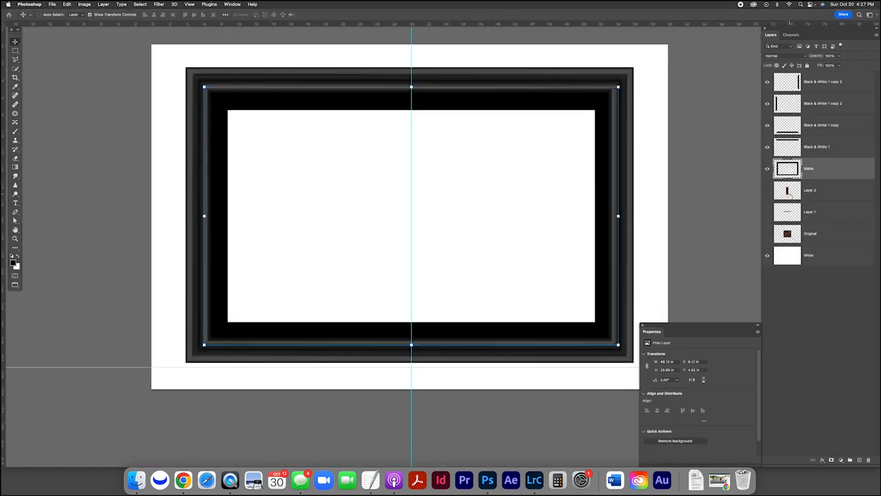
{"action": "mouse_move", "coordinate": [785, 195]}
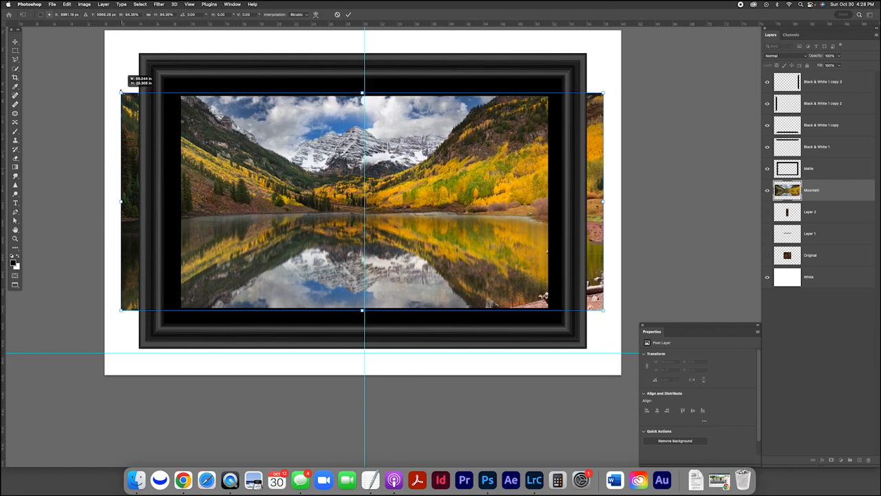
Step: Size the mountain lake photo to fill the mat opening, then pick the red canyon framed print
{"action": "left_click_drag", "start_coordinate": [363, 201], "coordinate": [405, 199]}
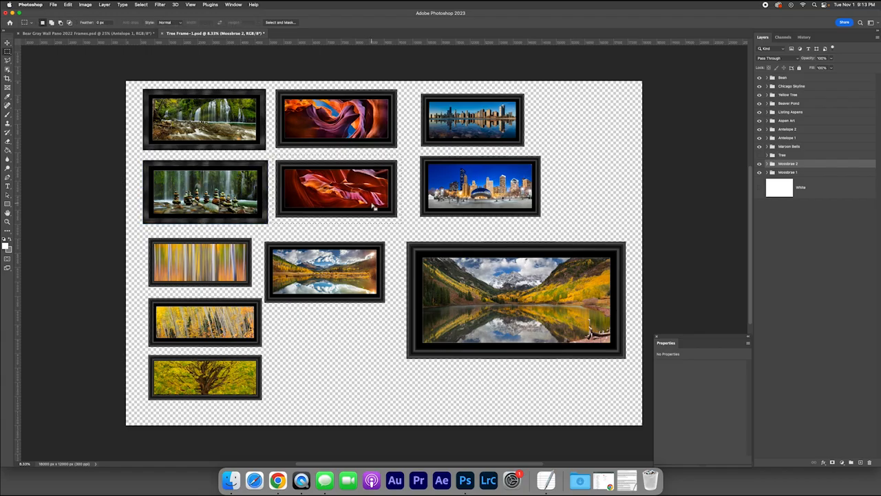
{"action": "left_click", "coordinate": [83, 33]}
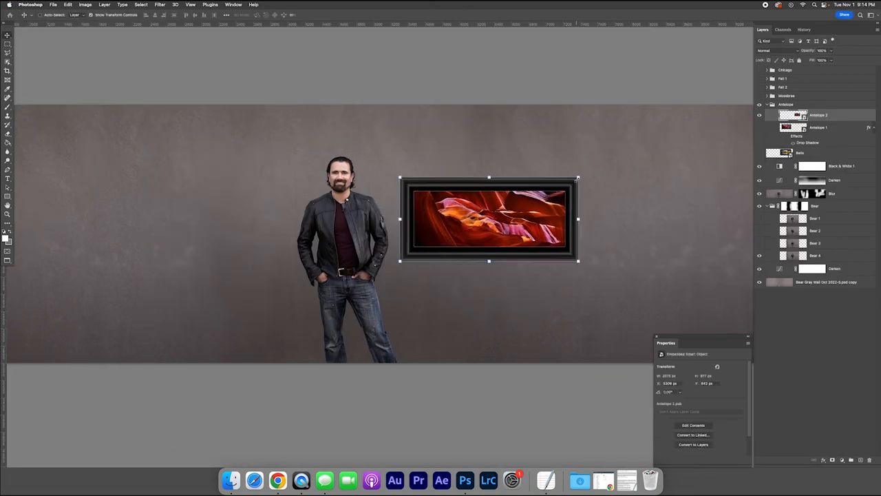
Step: Enlarge the framed canyon print on the wall and give it a Drop Shadow layer style
{"action": "left_click_drag", "start_coordinate": [577, 260], "coordinate": [683, 267]}
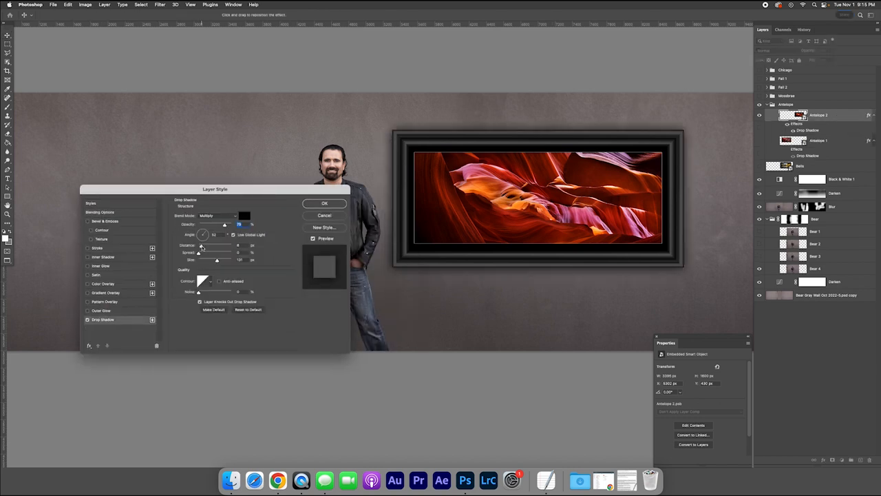
{"action": "left_click", "coordinate": [325, 204]}
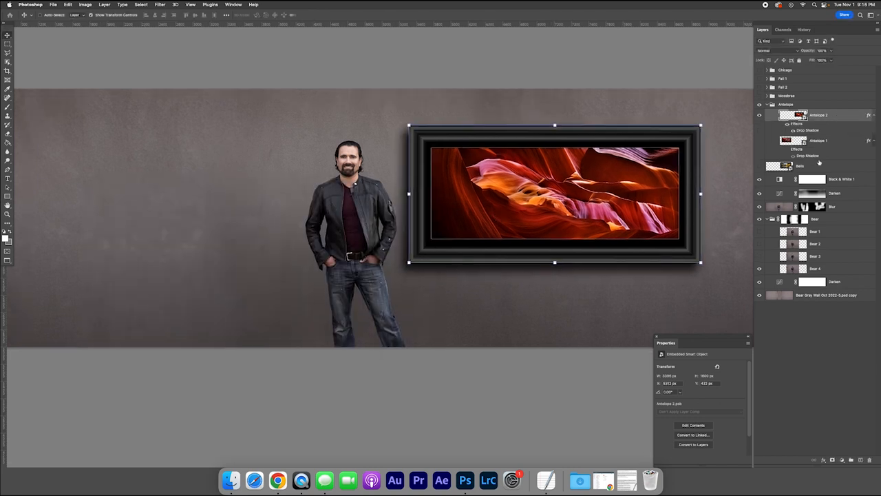